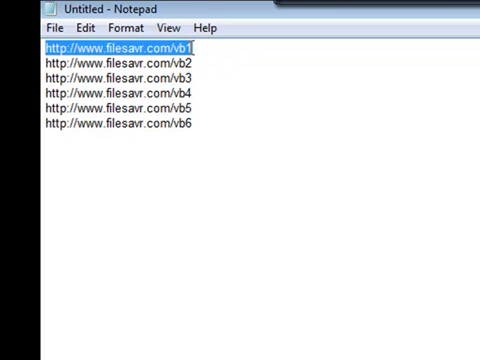
Copy the filesavr.com/vb1 link from Notepad and load it in the browser
click(200, 48)
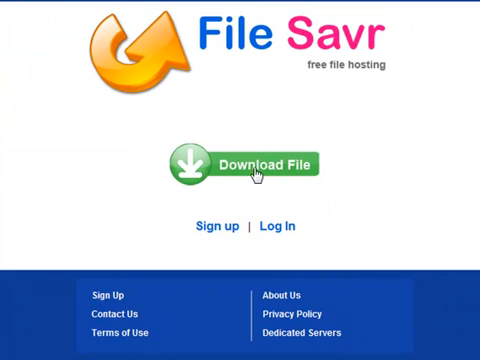
Request VB1.exe on File Savr, entering captcha 'ZMZ' and confirming Download Now
click(248, 164)
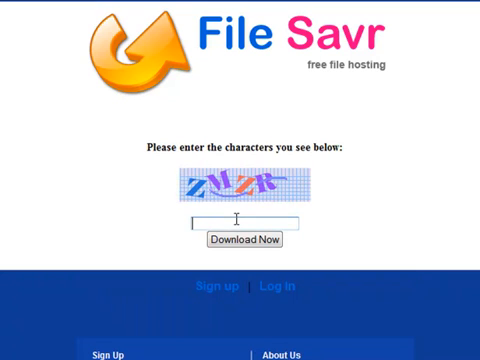
mouse_move(242, 206)
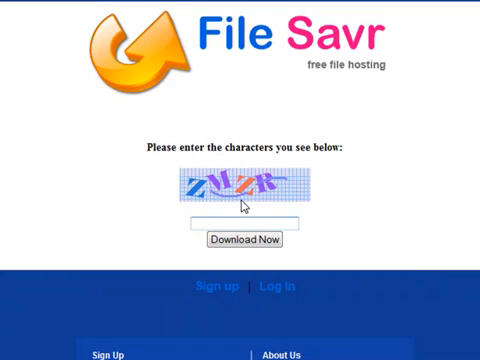
text(ZMZ)
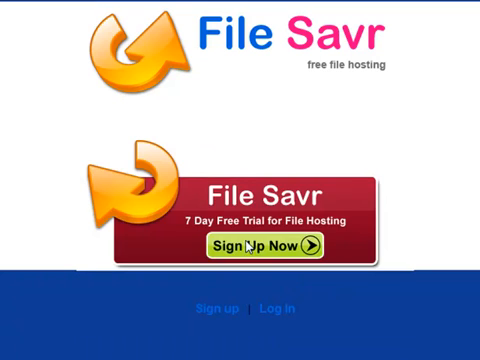
click(268, 248)
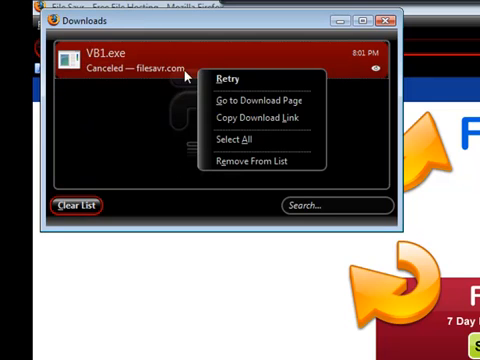
mouse_move(160, 148)
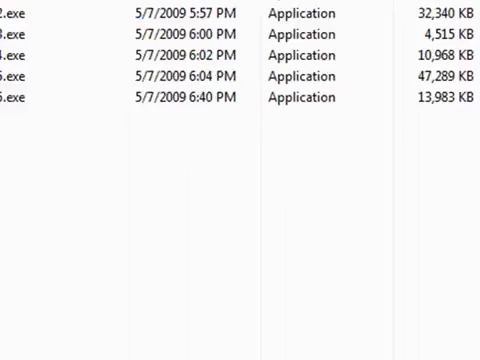
Run the VB1.exe, VB2.exe and VB3.exe self-extracting parts into VB6_Setup
scroll(up, 3)
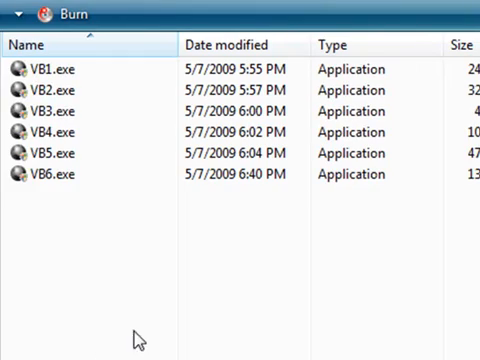
click(44, 68)
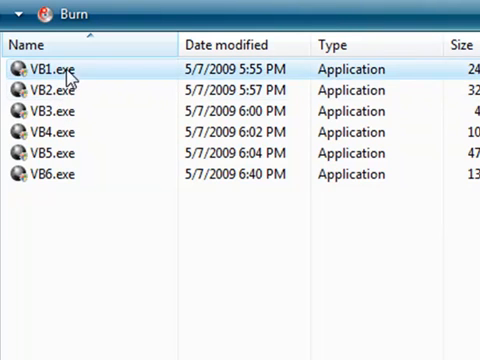
click(50, 174)
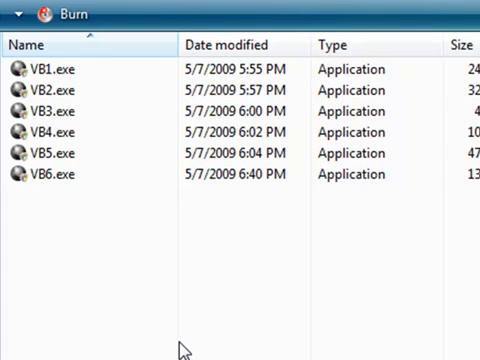
mouse_move(122, 288)
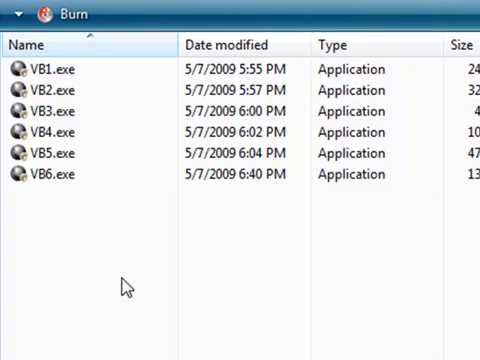
click(48, 68)
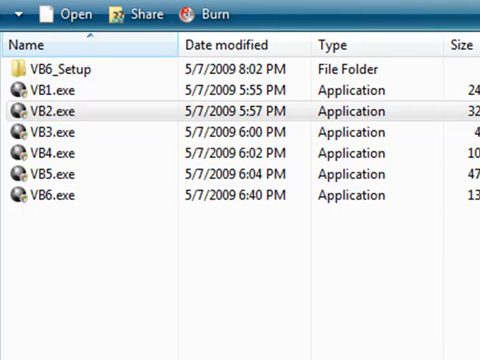
click(50, 112)
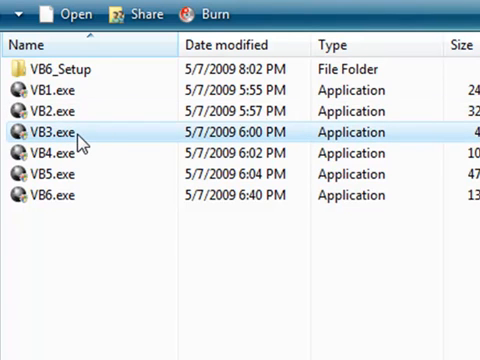
double_click(44, 132)
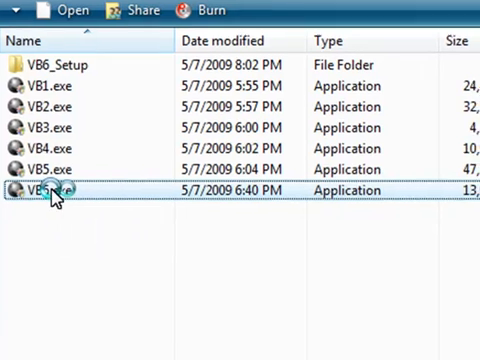
Run VB6.exe to reach Final Extraction with destination VB6_Setup/COMMON/TOOLS/VB
double_click(50, 188)
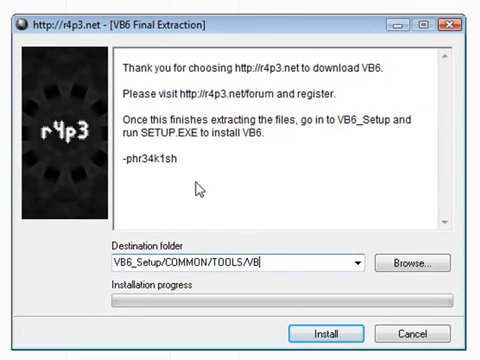
mouse_move(178, 36)
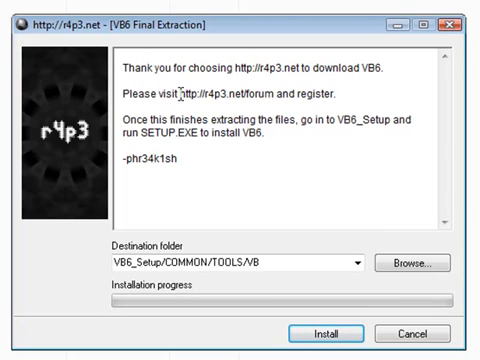
mouse_move(350, 104)
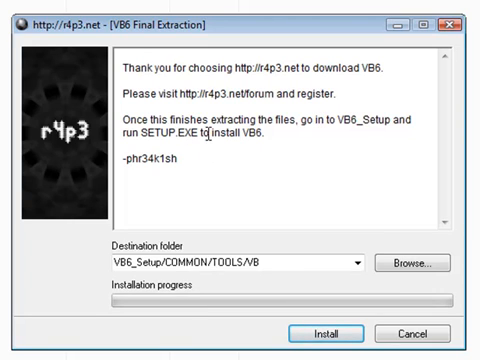
mouse_move(212, 150)
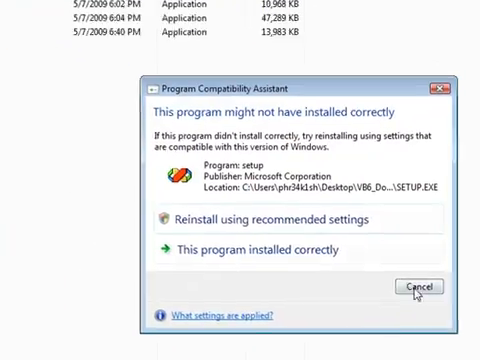
Cancel the Program Compatibility Assistant warning raised by SETUP.EXE
click(416, 288)
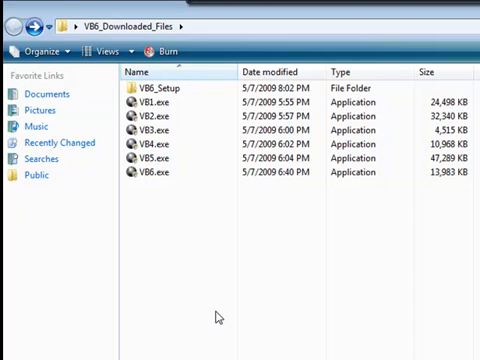